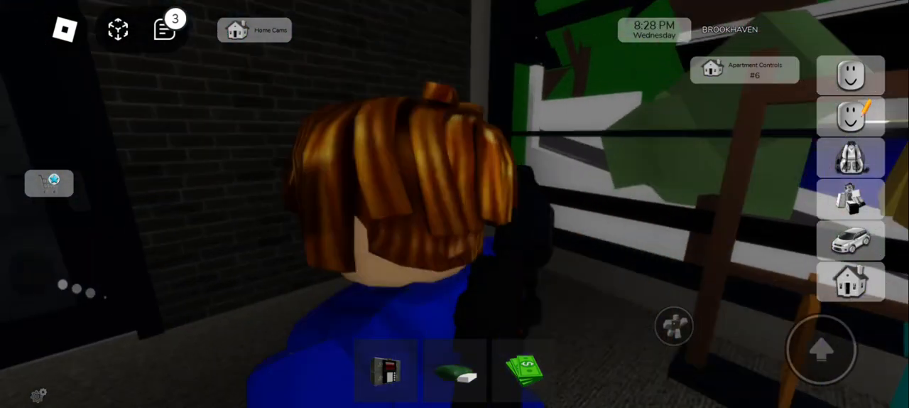
Walk the avatar out of the dark starting room toward the bank building.
left_click(524, 369)
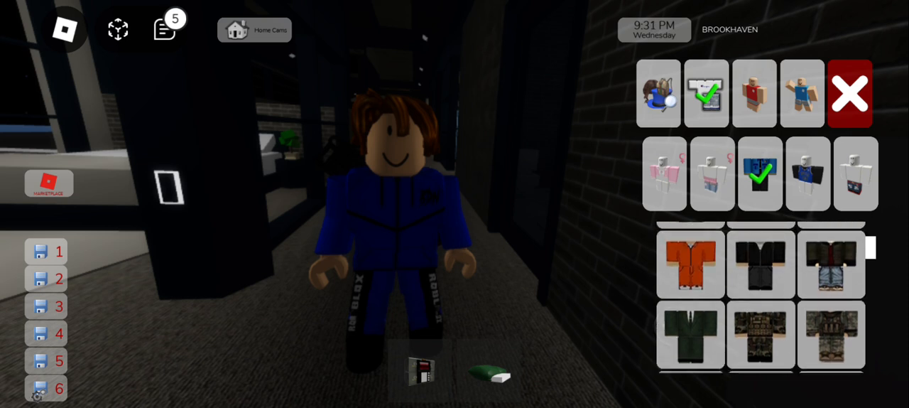
Wear a different clothing piece from the avatar catalog.
left_click(690, 261)
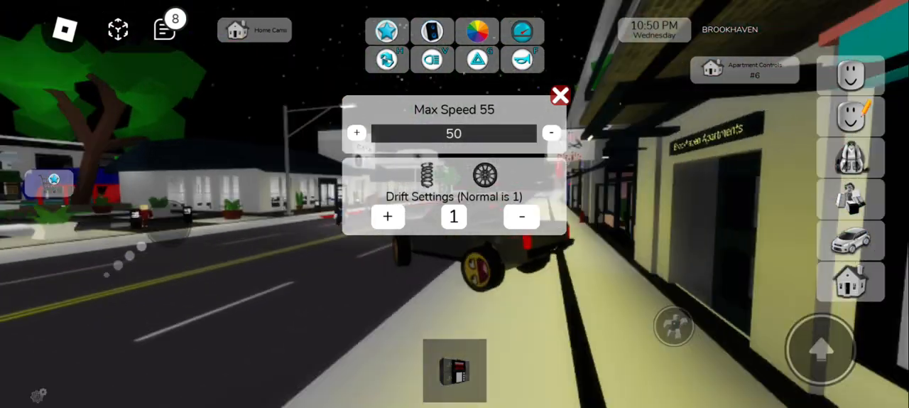
Adjust the car's wheel and speed setting so Max Speed shows 50.
left_click(559, 97)
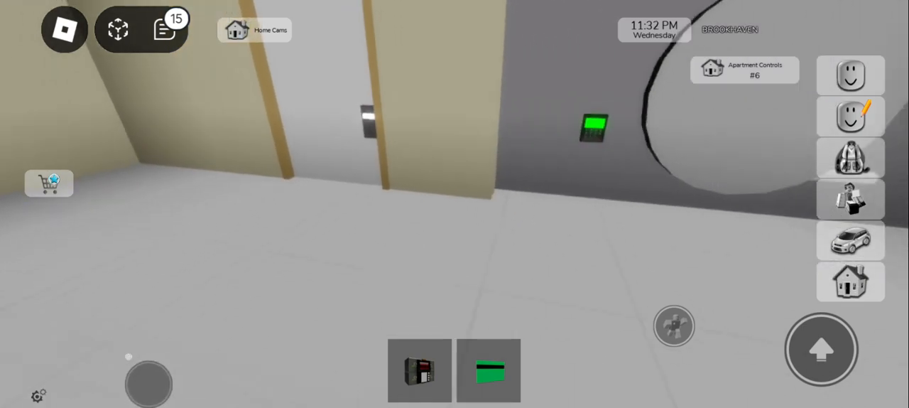
Place the bomb on the vault room floor so its remote appears.
left_click(419, 370)
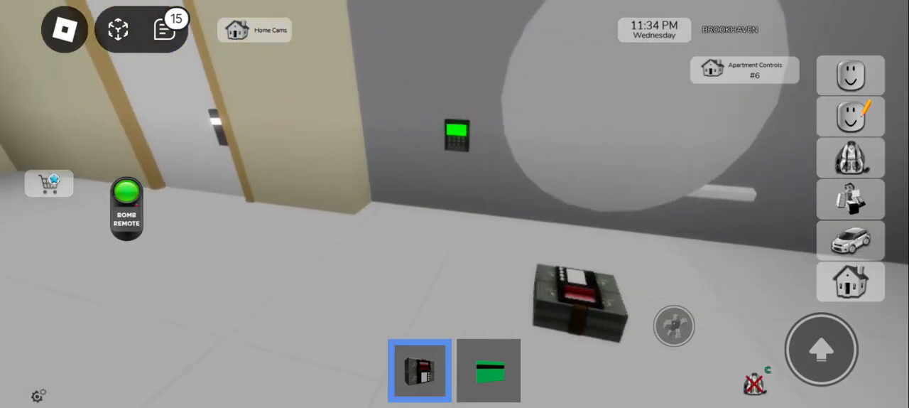